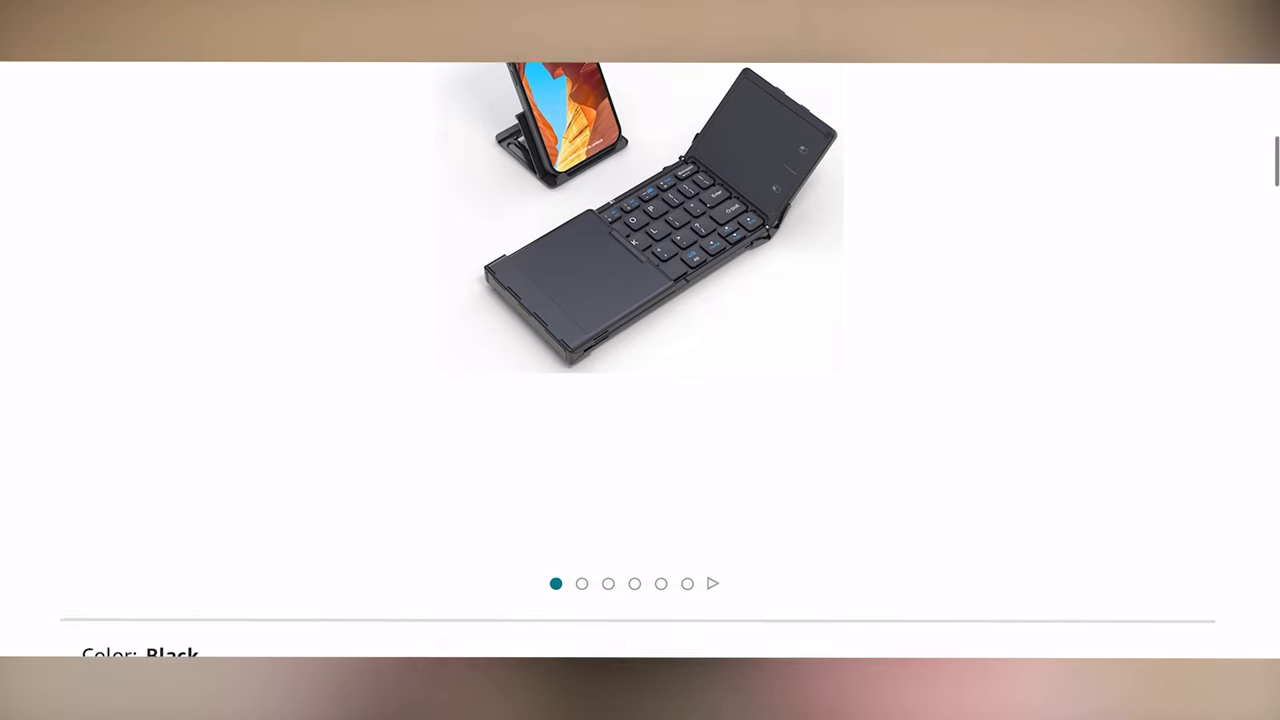
pyautogui.scroll(-3)
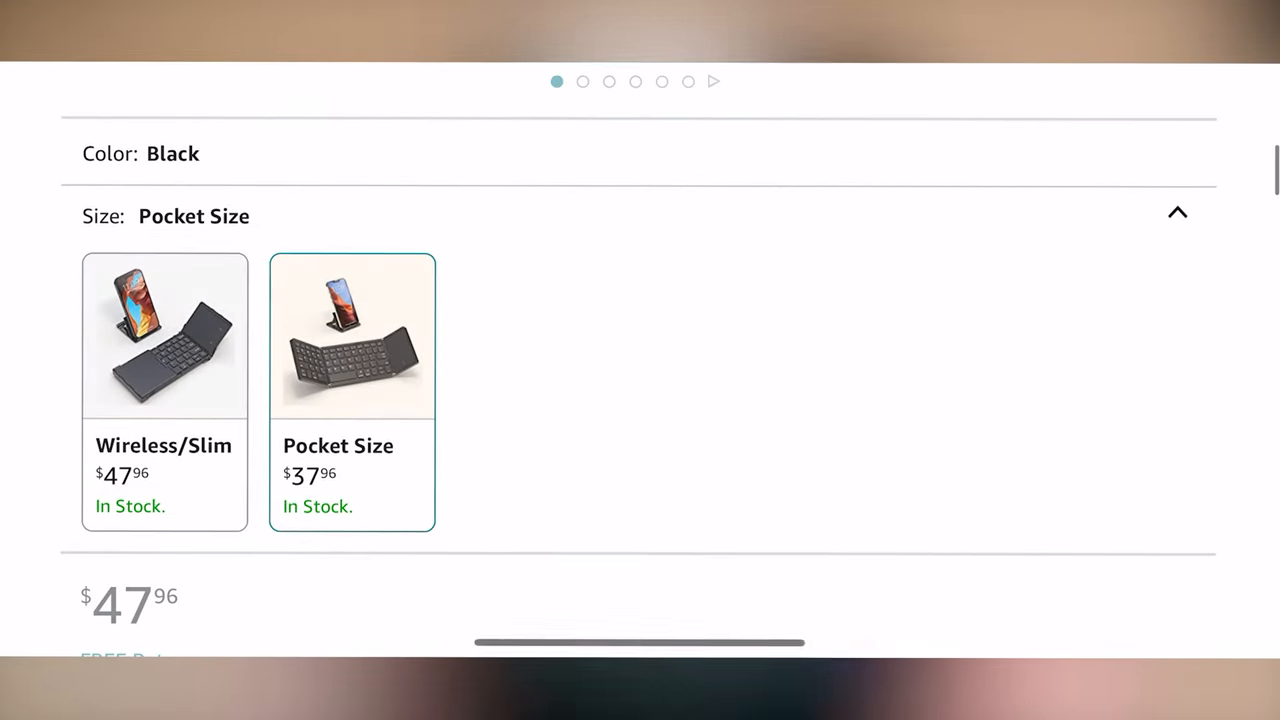
pyautogui.scroll(3)
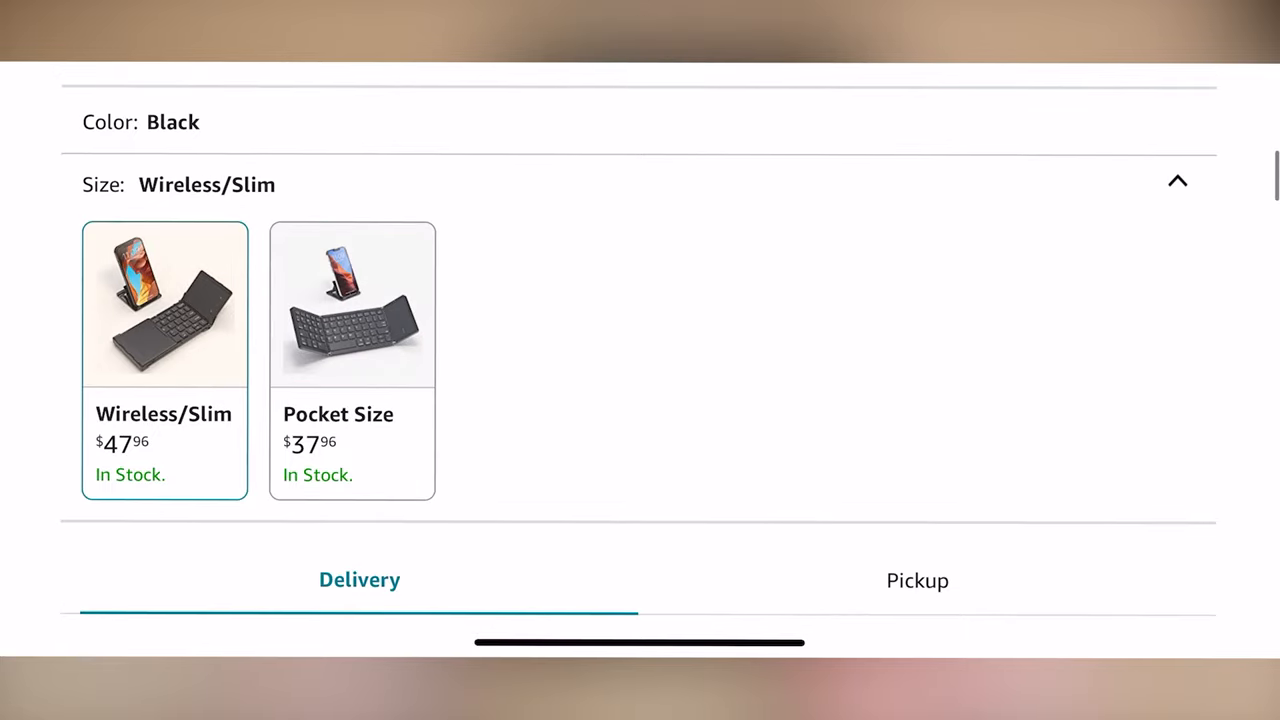
pyautogui.scroll(3)
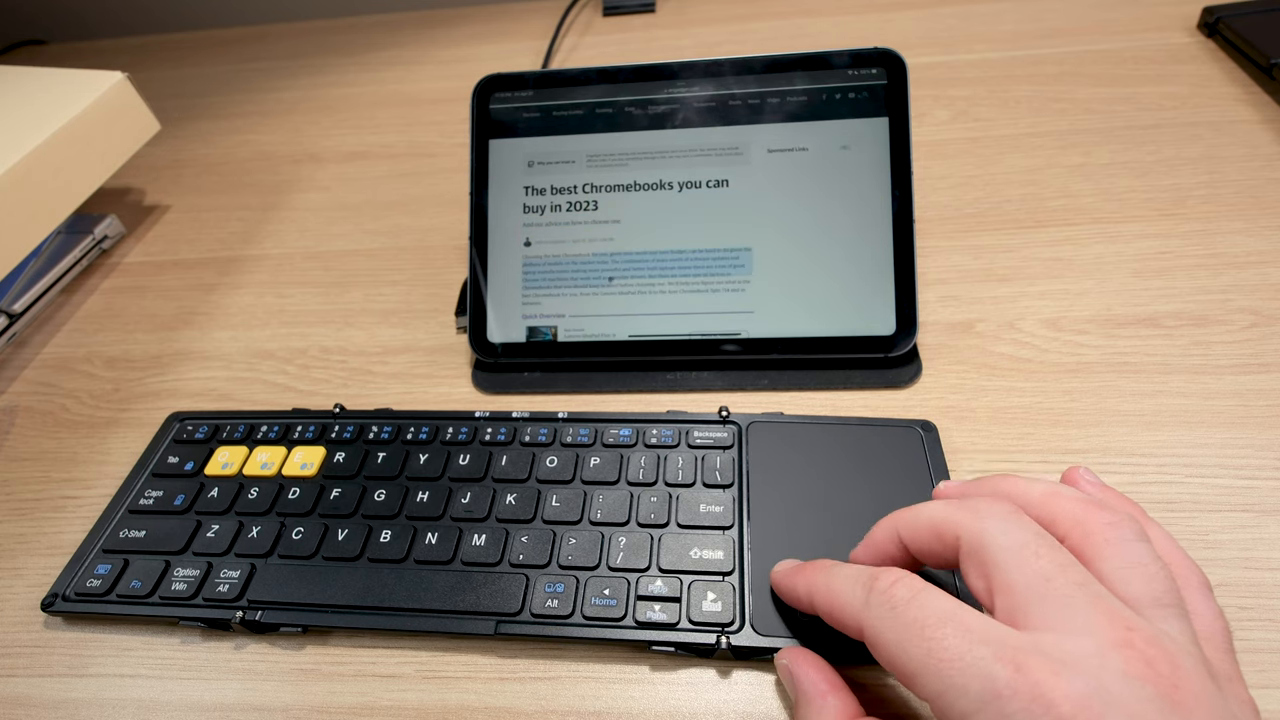
pyautogui.scroll(-3)
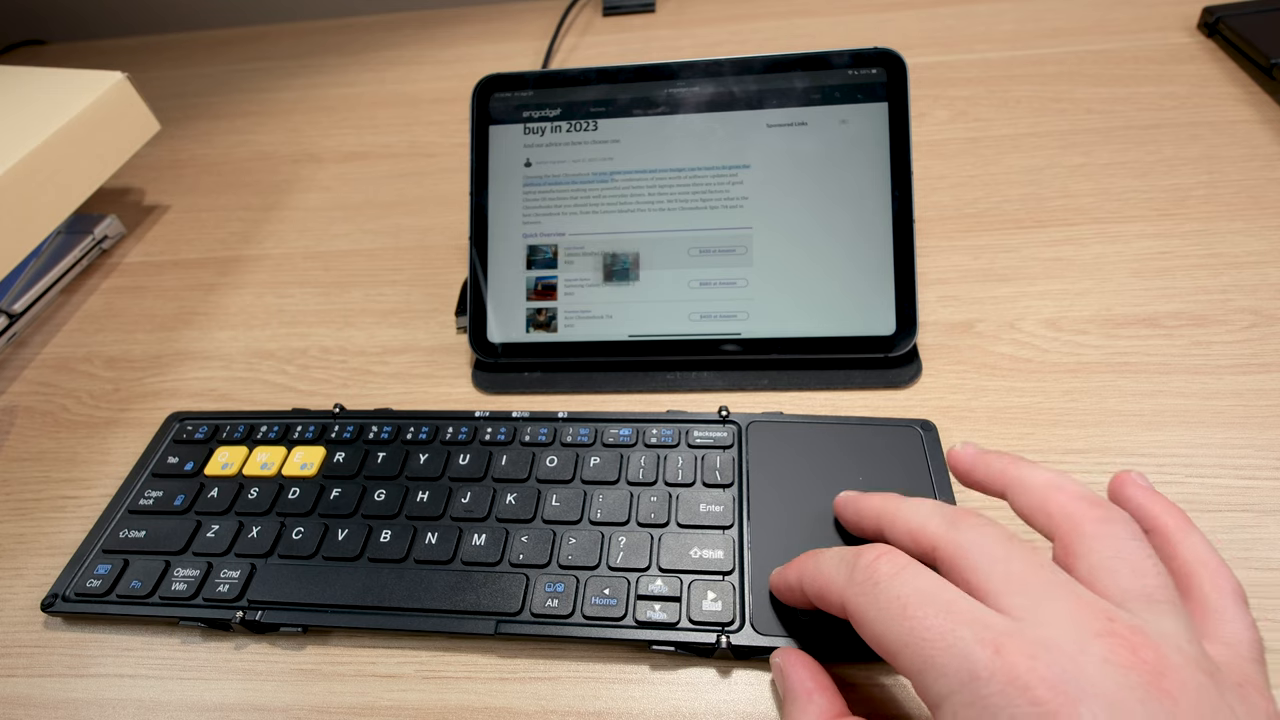
pyautogui.scroll(-3)
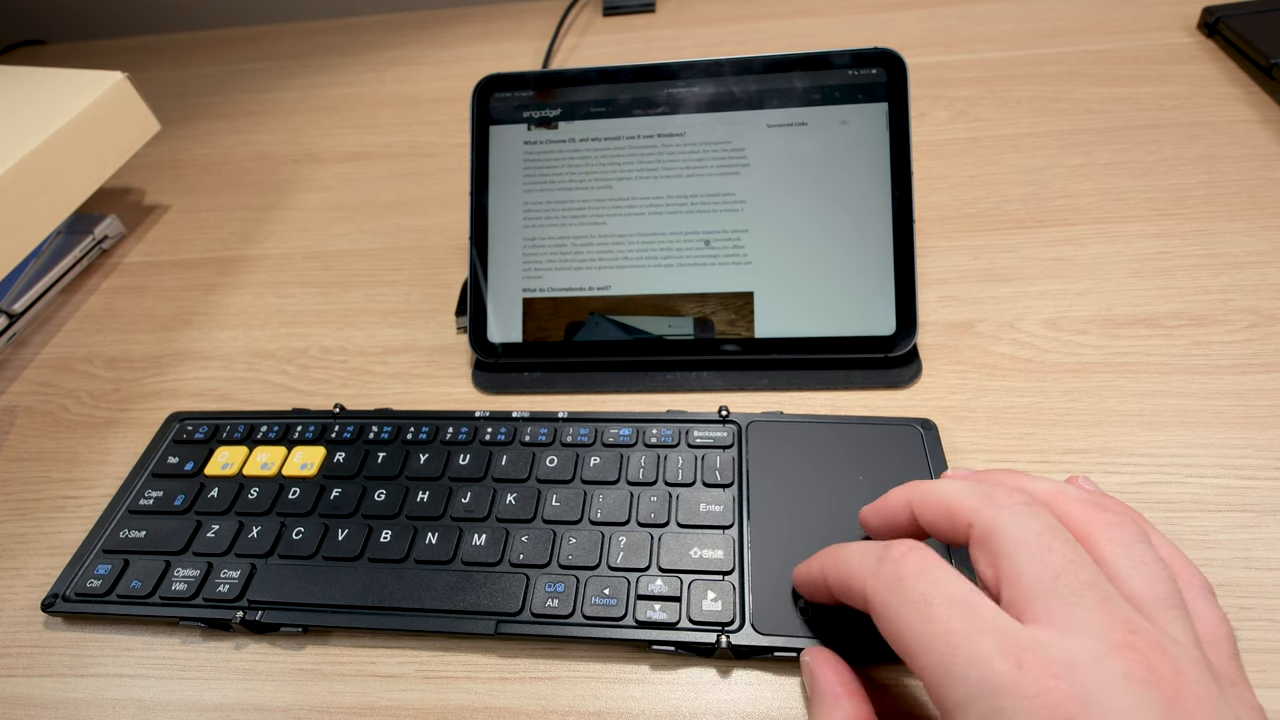